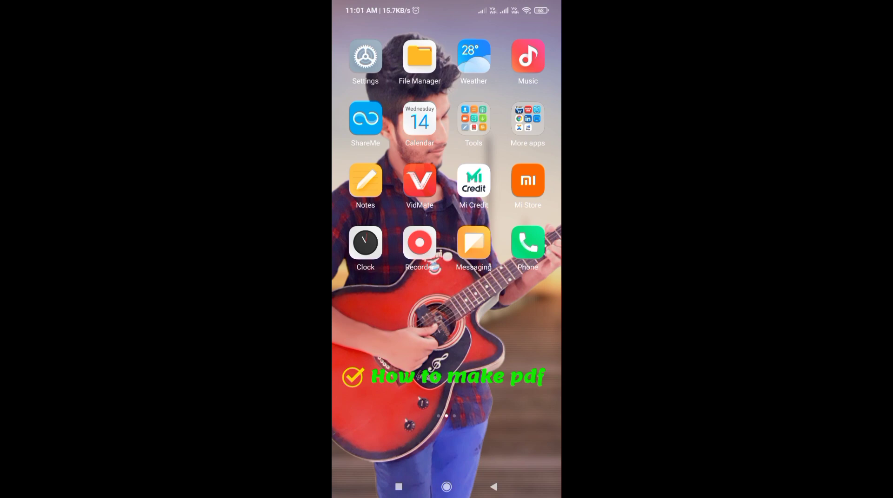
# Step: Search Play Store for 'doc scanner' and install the top Document Scanner result
pyautogui.hscroll(-3)
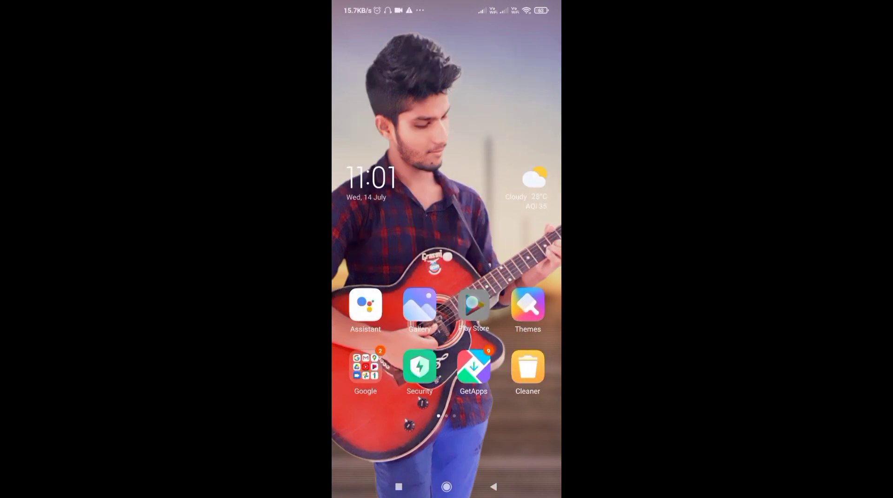
pyautogui.click(473, 305)
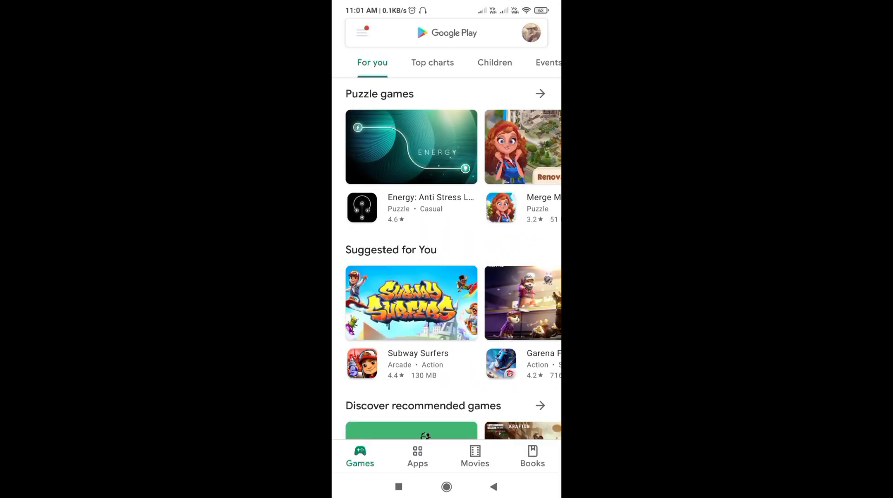
pyautogui.click(446, 32)
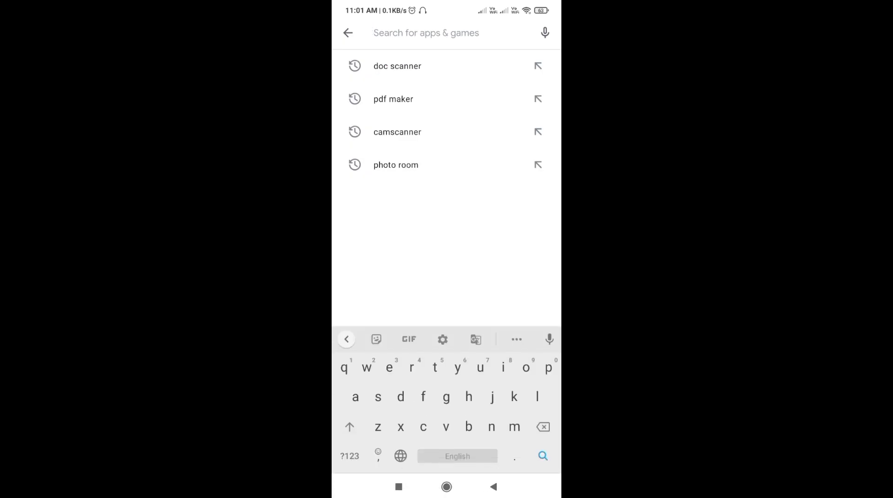
pyautogui.write('doc')
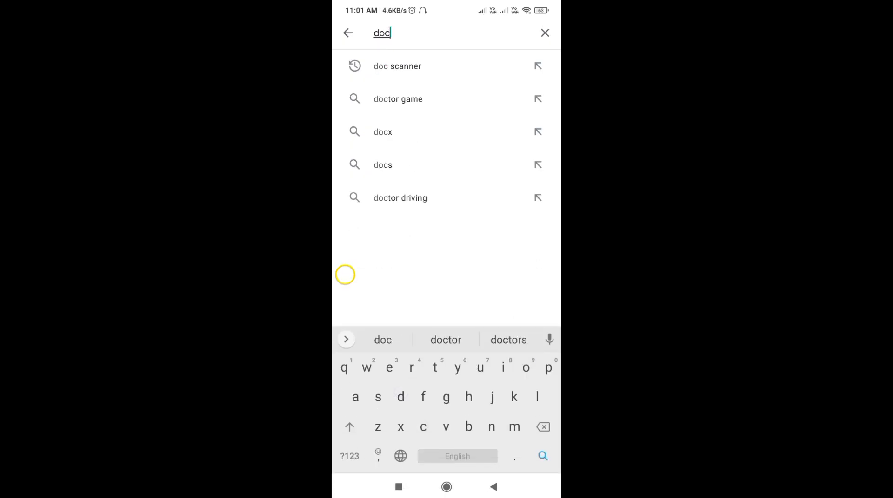
pyautogui.click(397, 66)
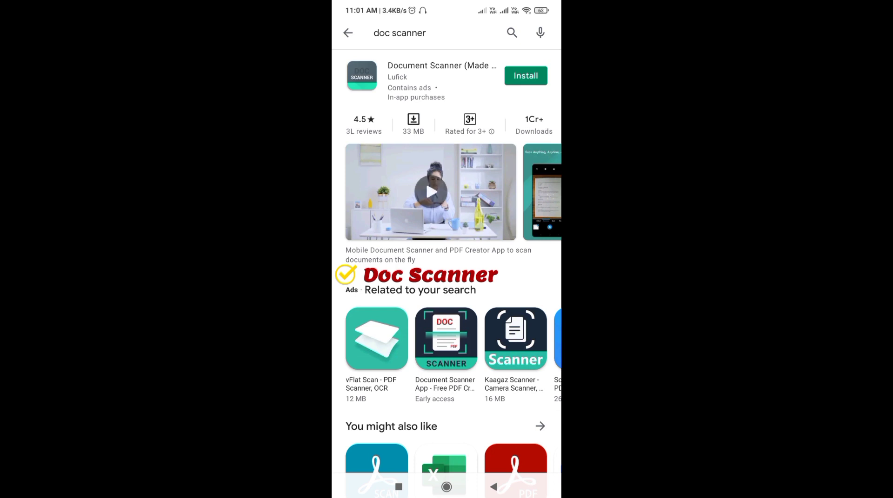
pyautogui.click(524, 75)
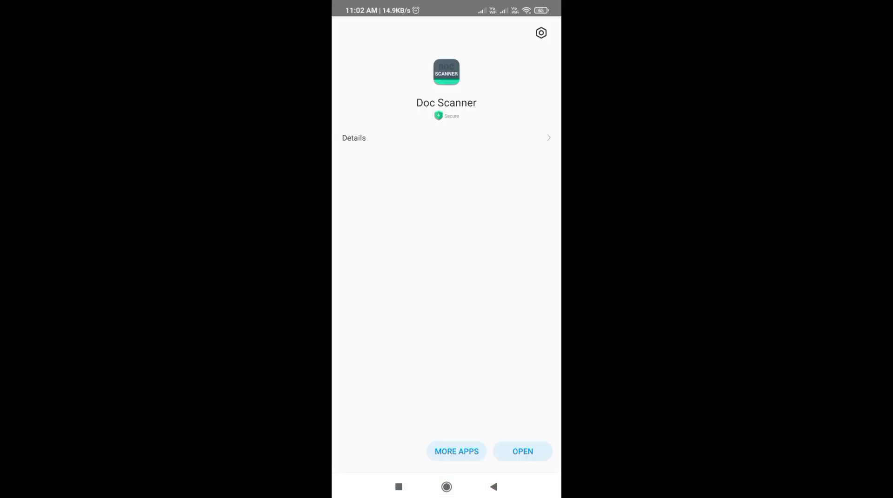
# Step: Launch the newly installed Doc Scanner and finish its intro slides with DONE
pyautogui.click(522, 451)
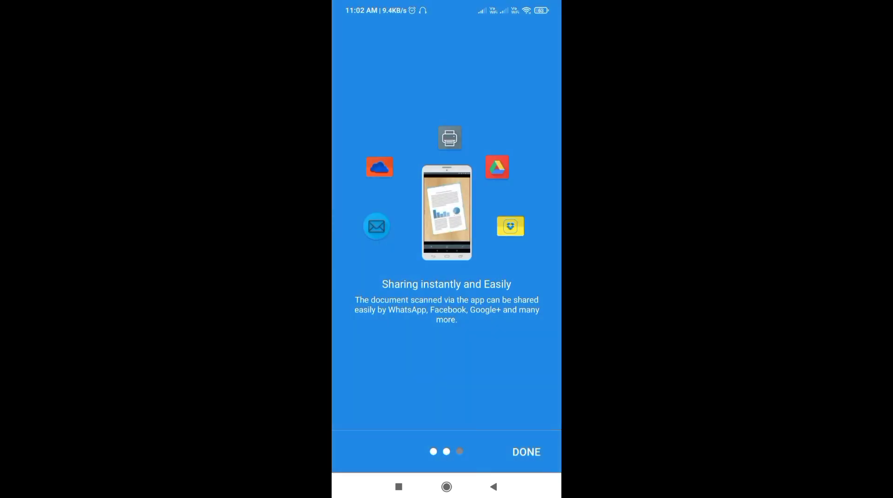
pyautogui.click(525, 451)
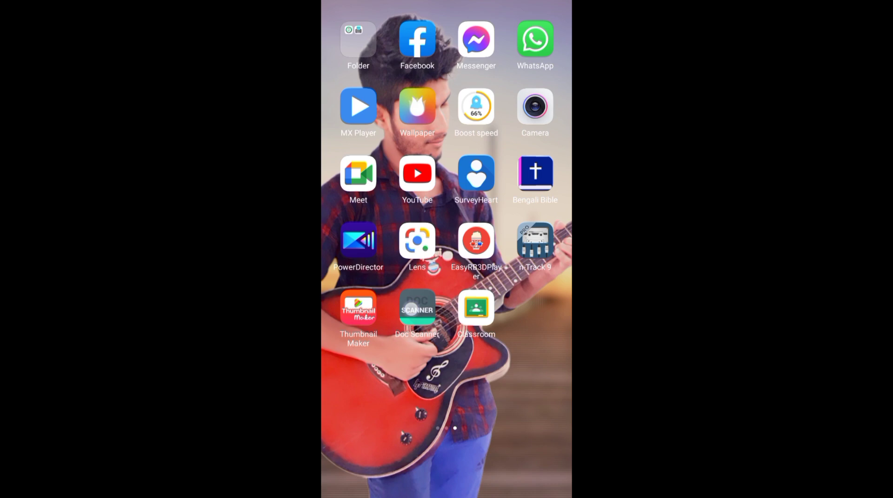
# Step: Start a new camera scan in Doc Scanner and capture the first book page
pyautogui.click(417, 308)
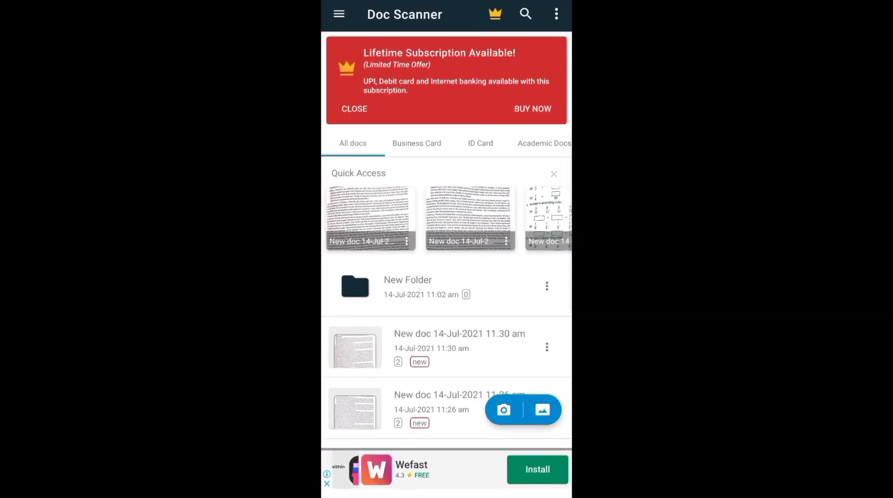
pyautogui.click(503, 409)
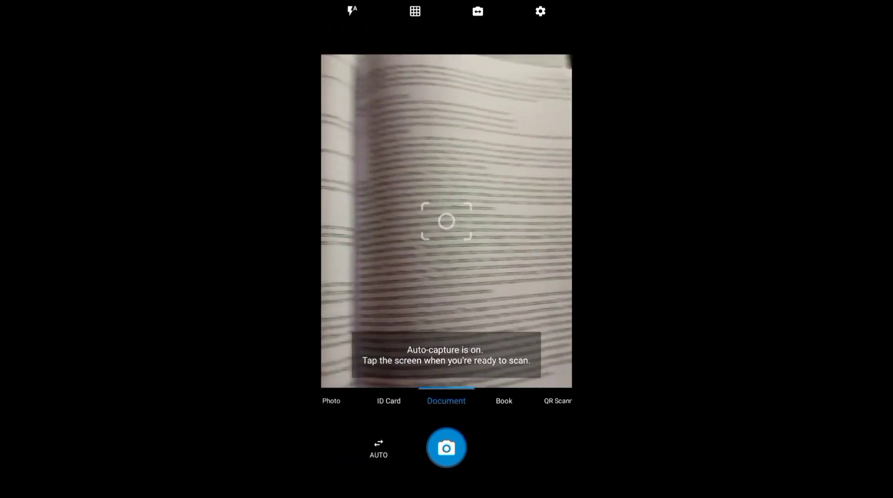
pyautogui.click(445, 221)
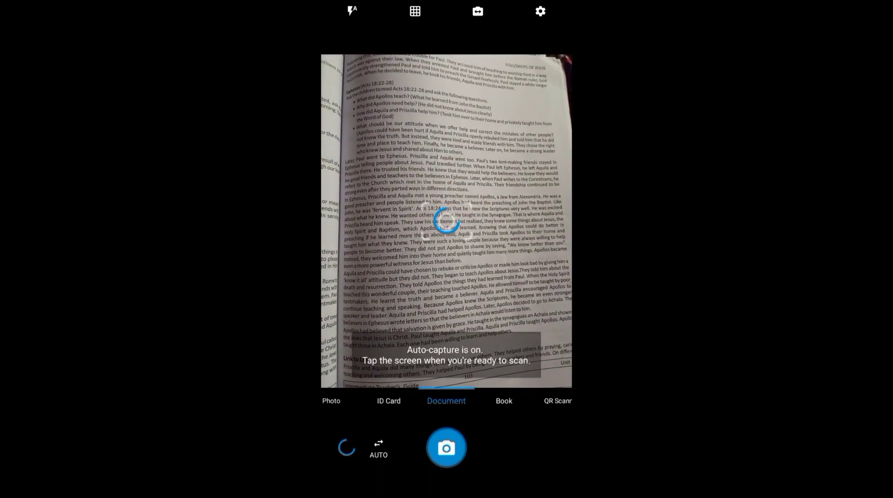
pyautogui.click(446, 450)
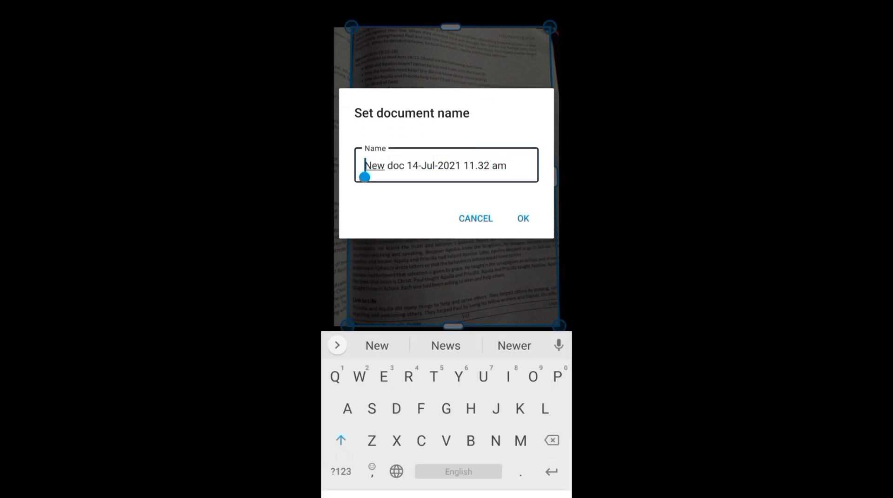
# Step: Prefix the default document name with 'Eng-1' and confirm it
pyautogui.write('Eng')
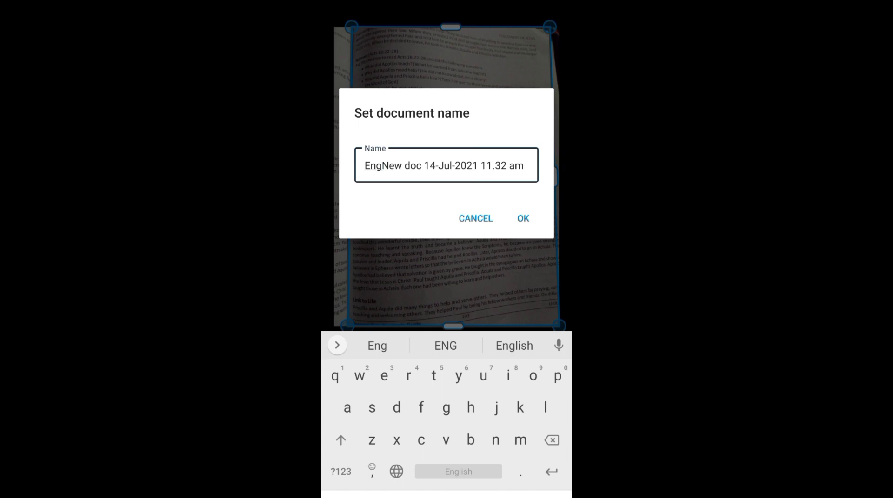
pyautogui.write('-1')
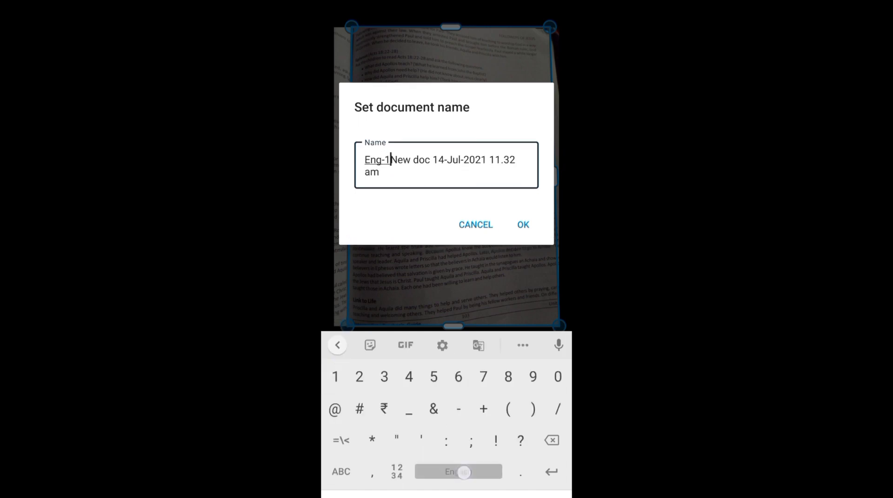
pyautogui.click(475, 229)
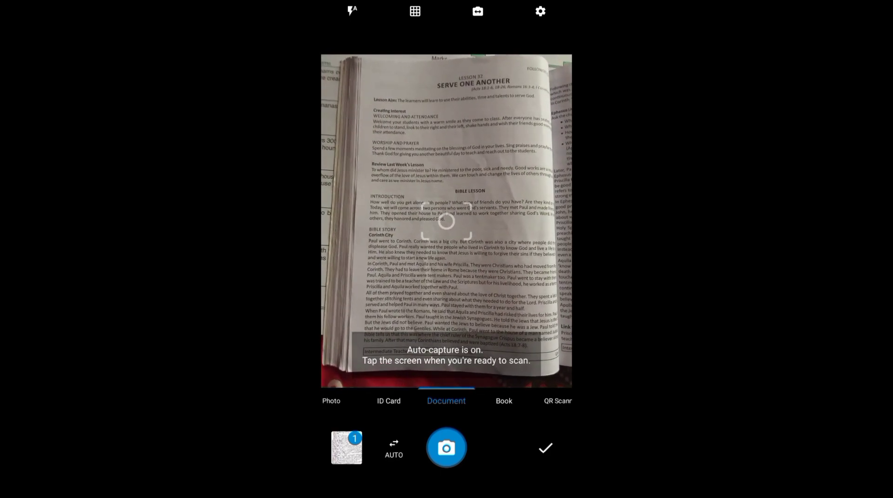
# Step: Capture the second page 'Serve One Another' and keep the Eng-1 document name
pyautogui.click(446, 447)
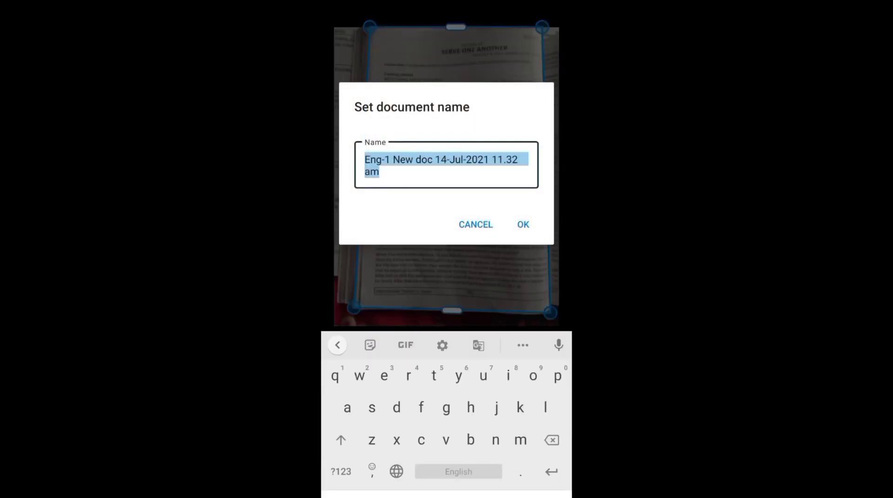
pyautogui.click(476, 229)
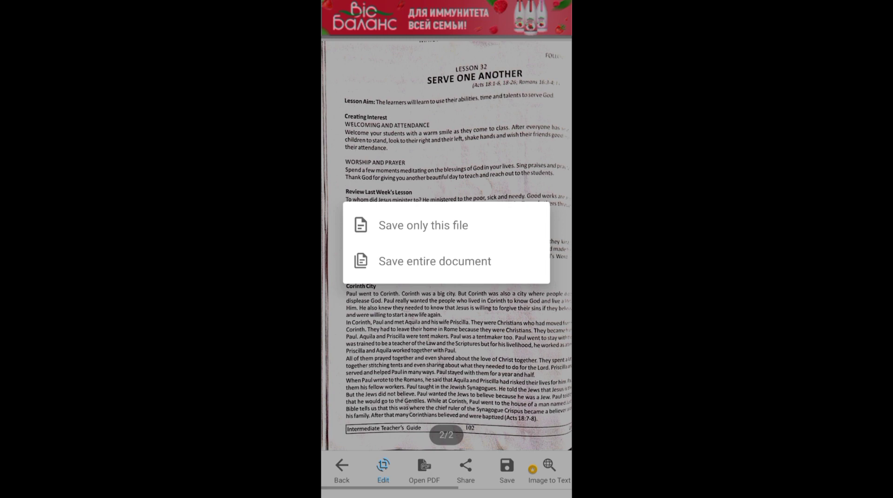
# Step: Save the entire two-page Eng-1 document as a PDF to Internal Storage's documents folder
pyautogui.click(435, 261)
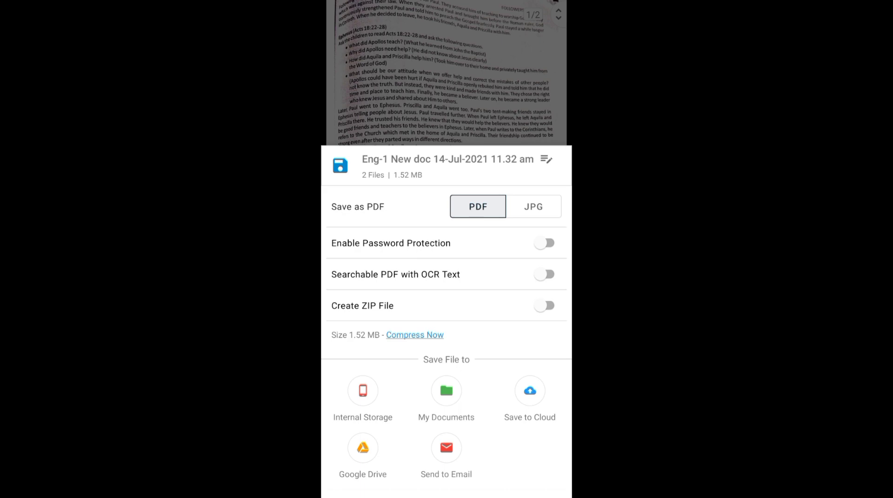
pyautogui.click(446, 391)
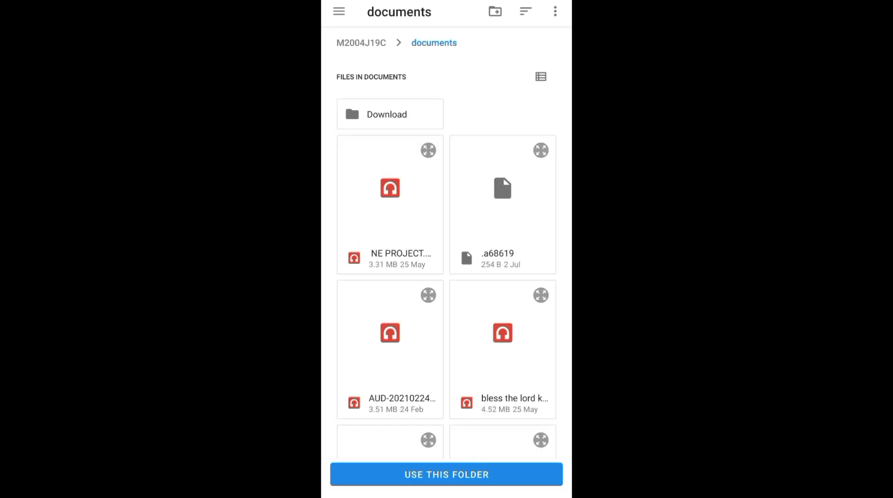
pyautogui.click(445, 475)
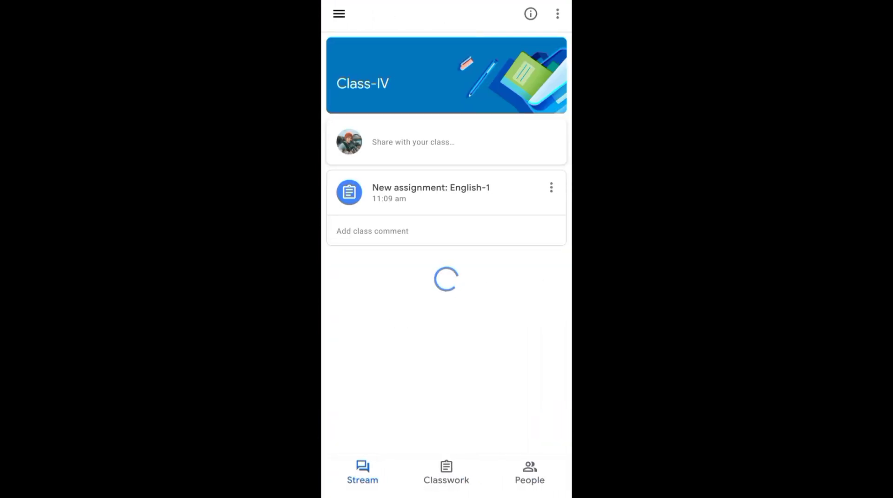
# Step: In Classwork's English-1 assignment, add work by uploading the Eng-1 PDF from documents
pyautogui.click(445, 473)
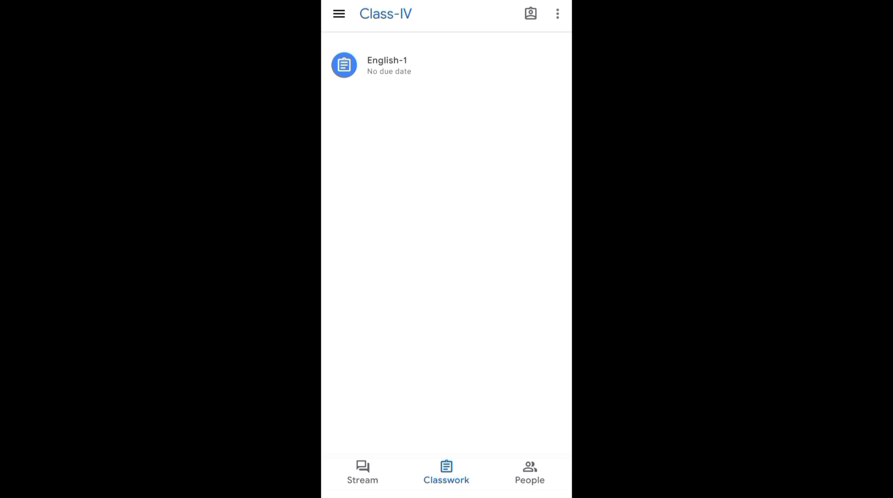
pyautogui.click(387, 65)
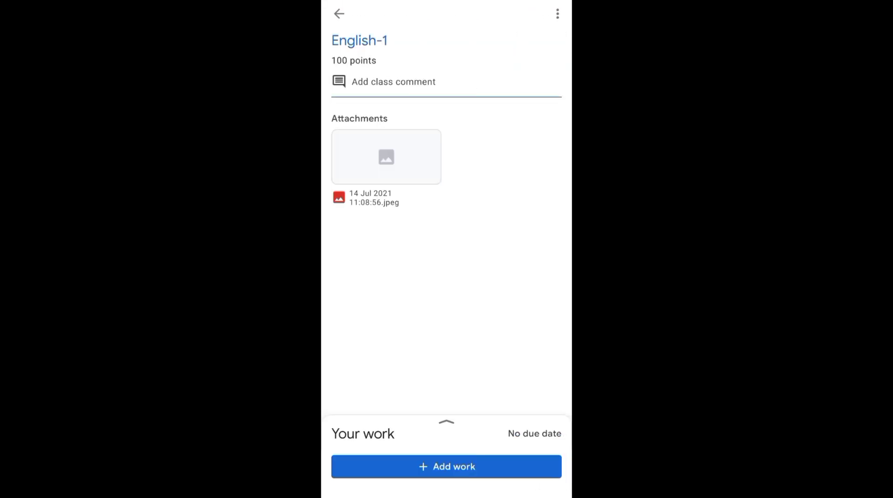
pyautogui.click(445, 467)
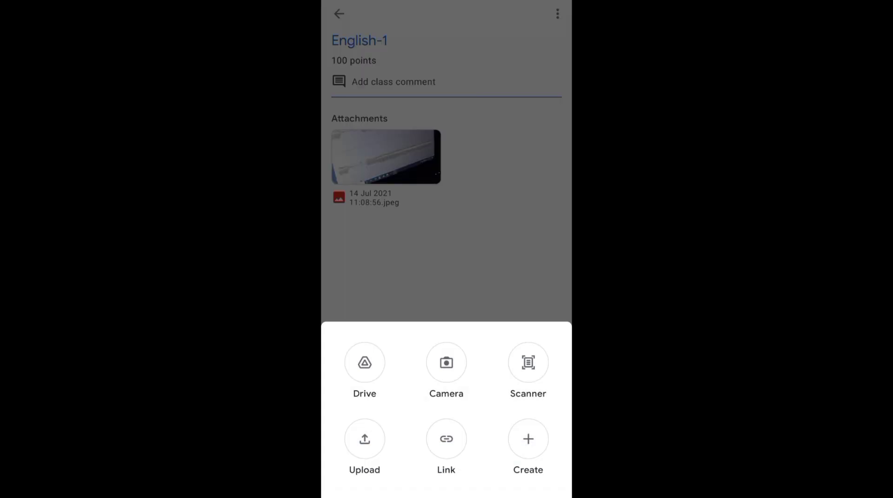
pyautogui.click(363, 439)
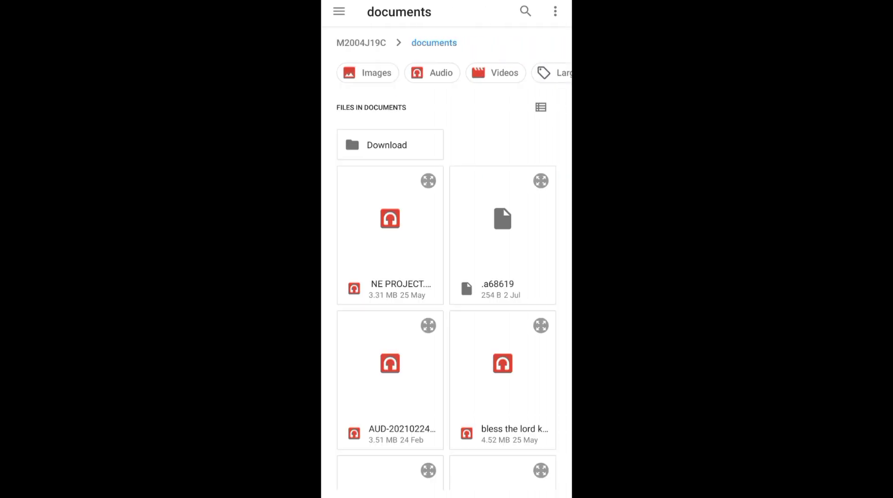
pyautogui.scroll(-3)
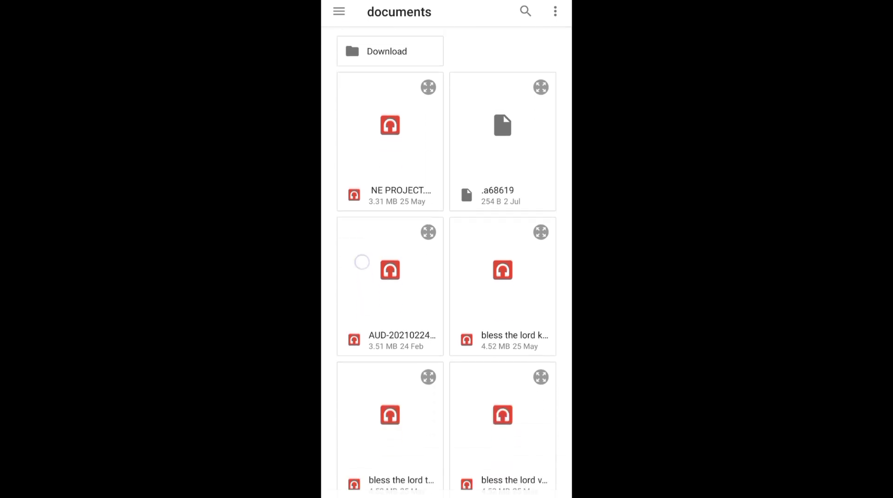
pyautogui.scroll(-3)
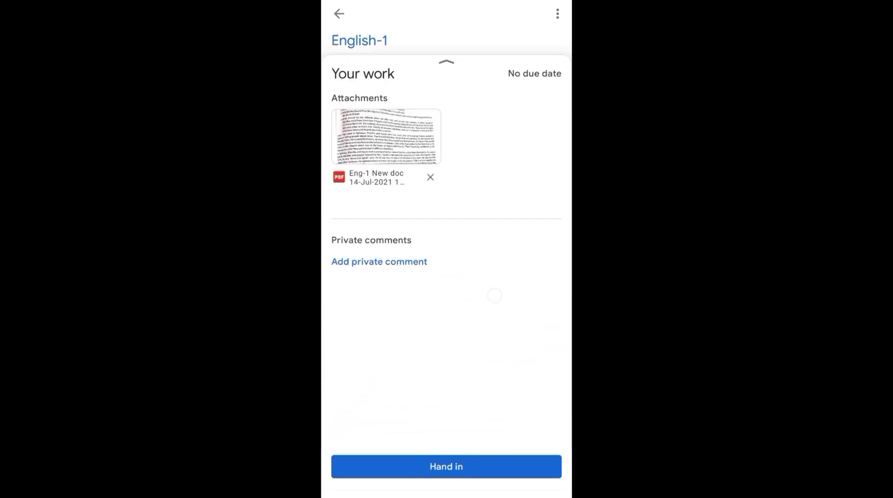
pyautogui.click(385, 135)
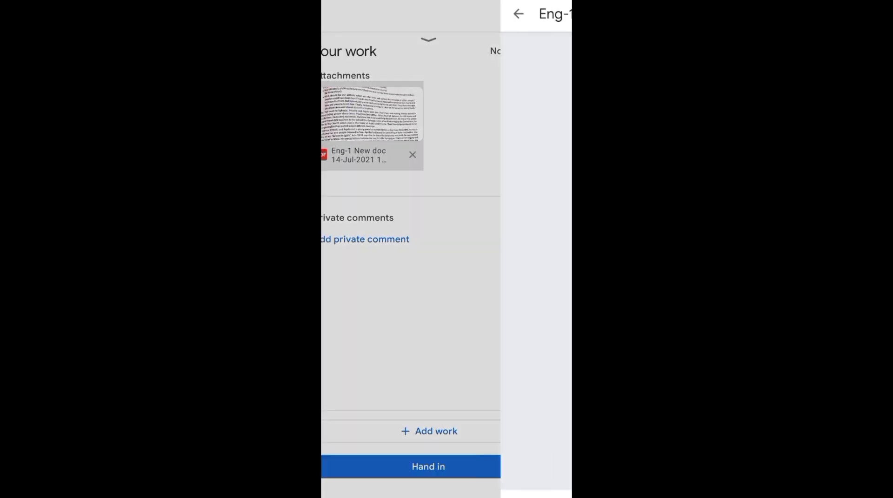
pyautogui.click(371, 124)
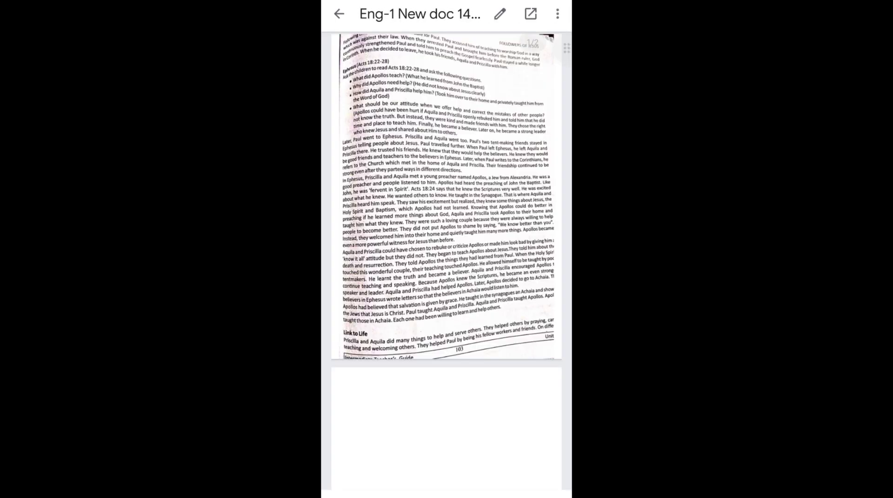
pyautogui.click(339, 14)
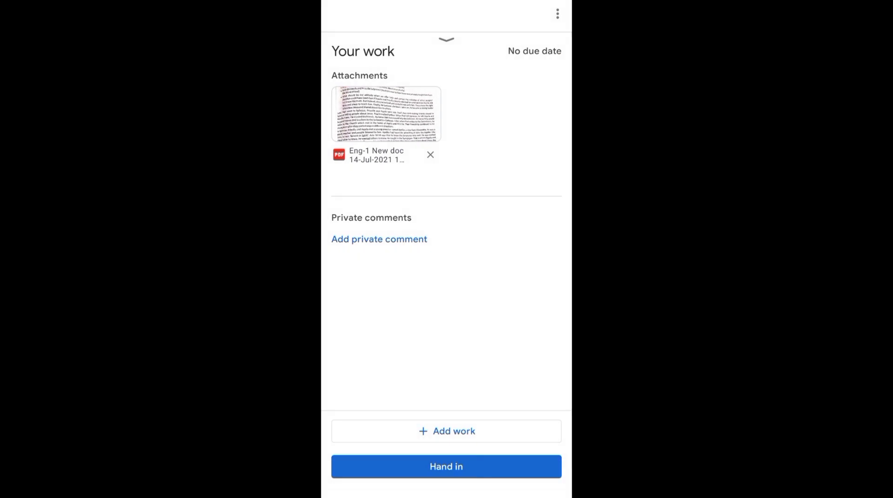
# Step: Hand in the English-1 work and confirm the submission
pyautogui.click(446, 467)
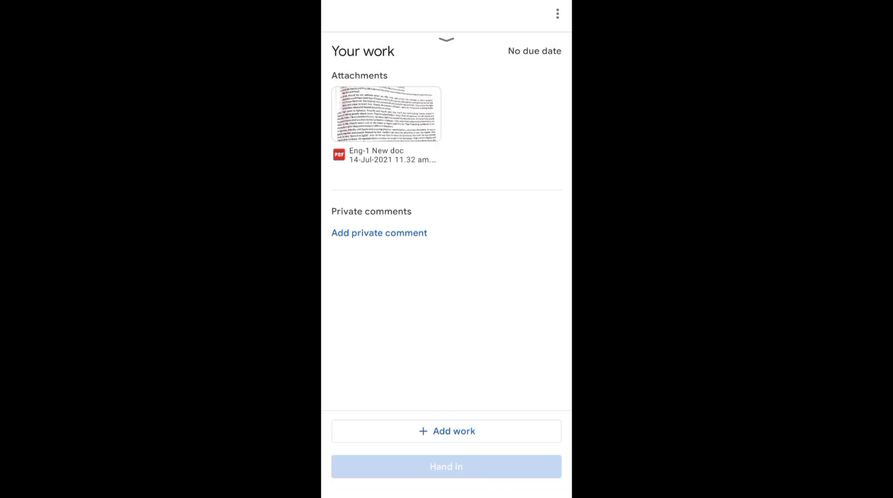
pyautogui.click(446, 467)
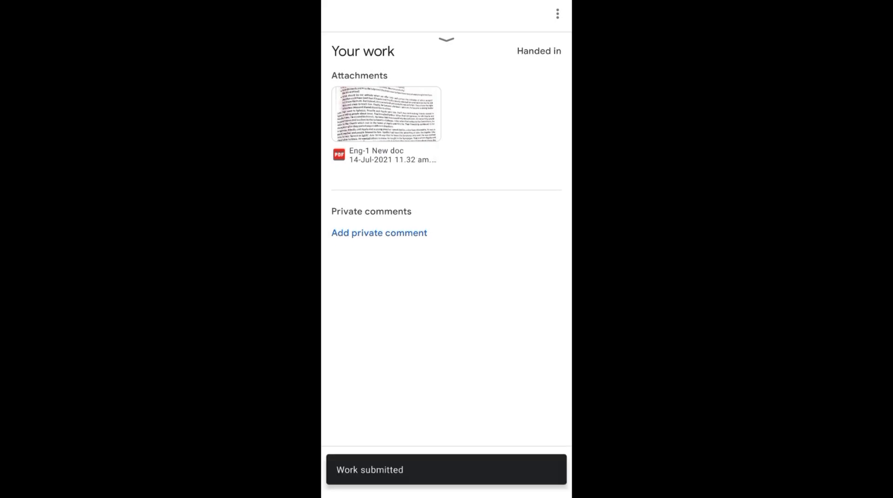